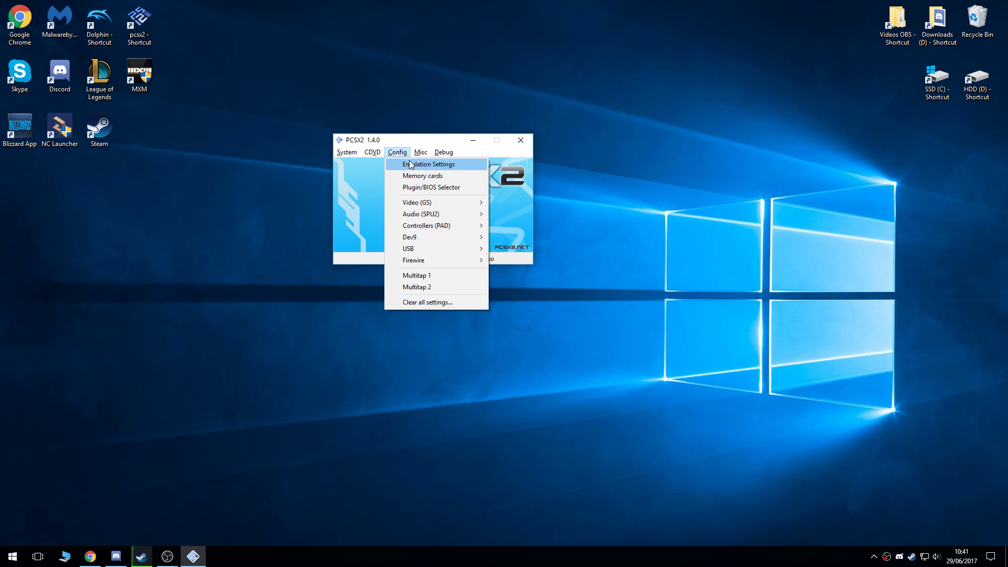
Review the emulation settings pages — EE/IOP, framerate/frame skipping and speedhacks — without changes.
click(430, 164)
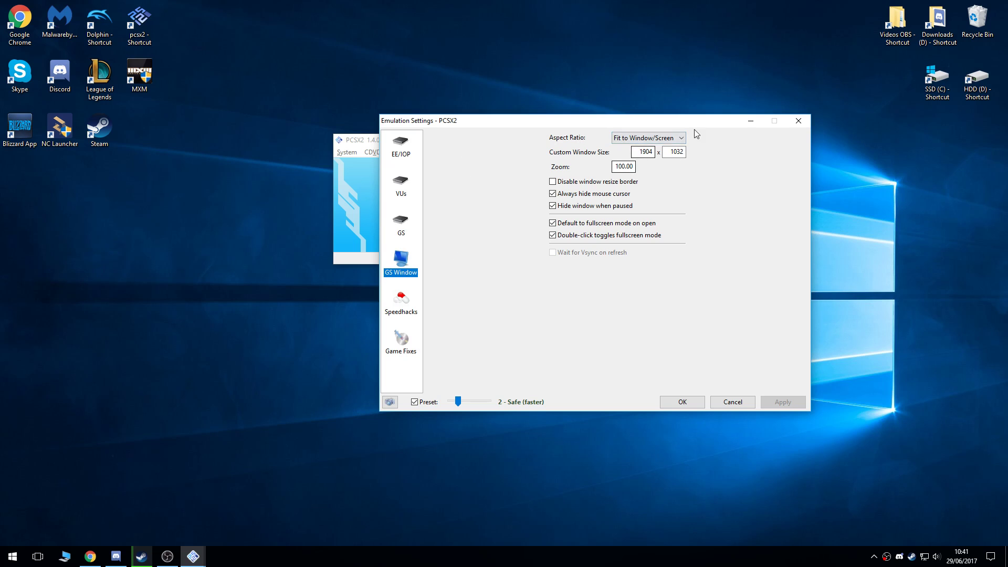
click(643, 151)
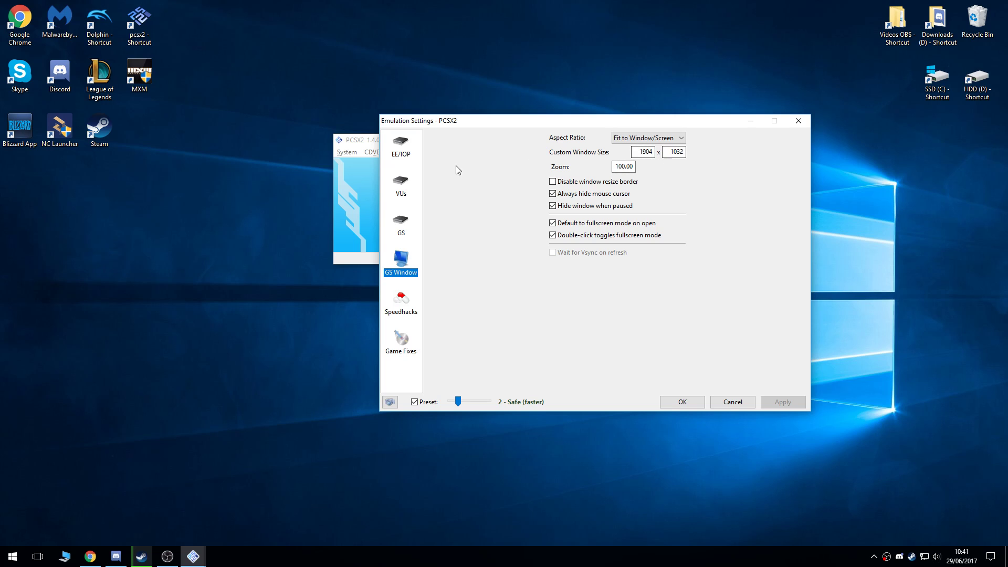
click(401, 149)
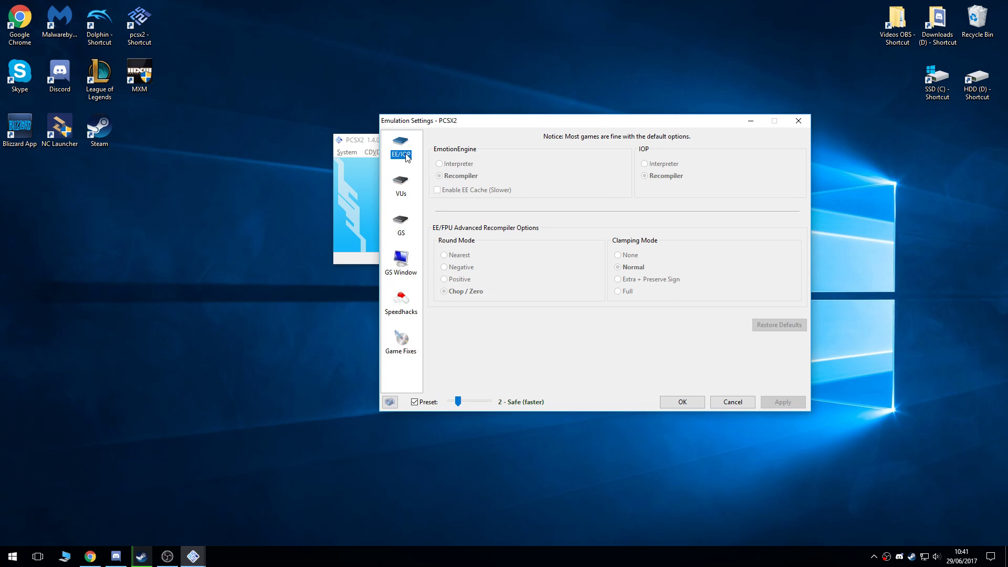
click(401, 221)
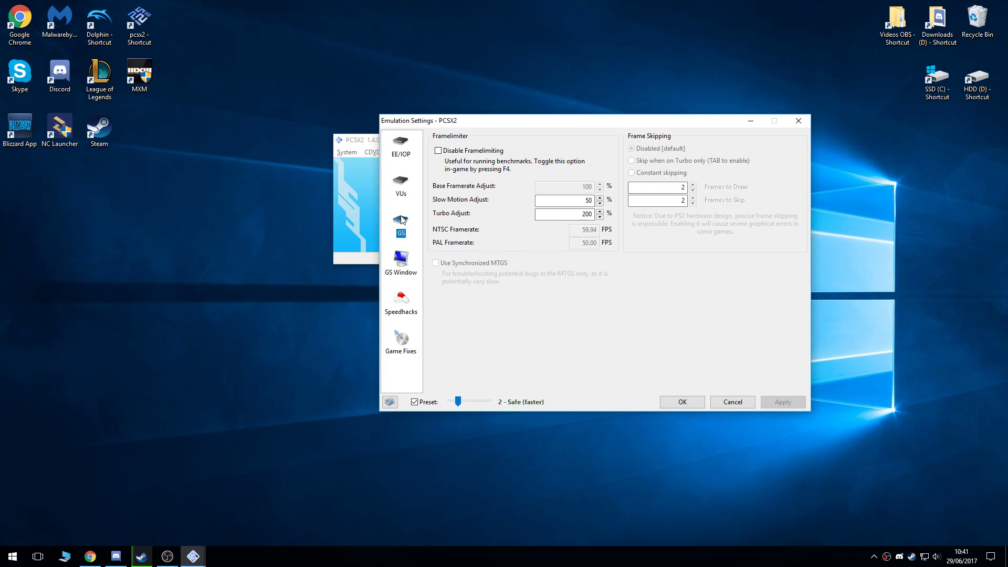
click(401, 302)
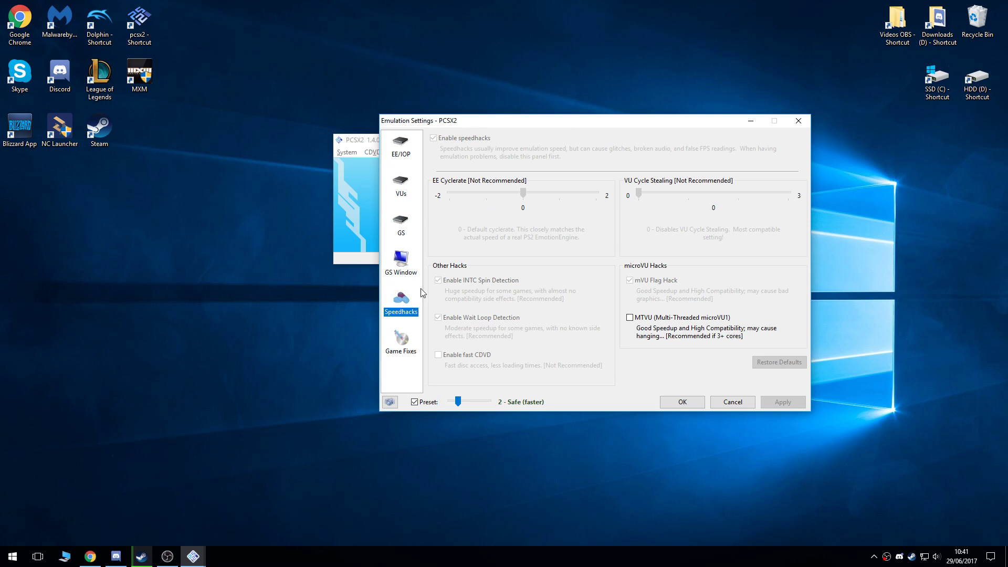
click(402, 340)
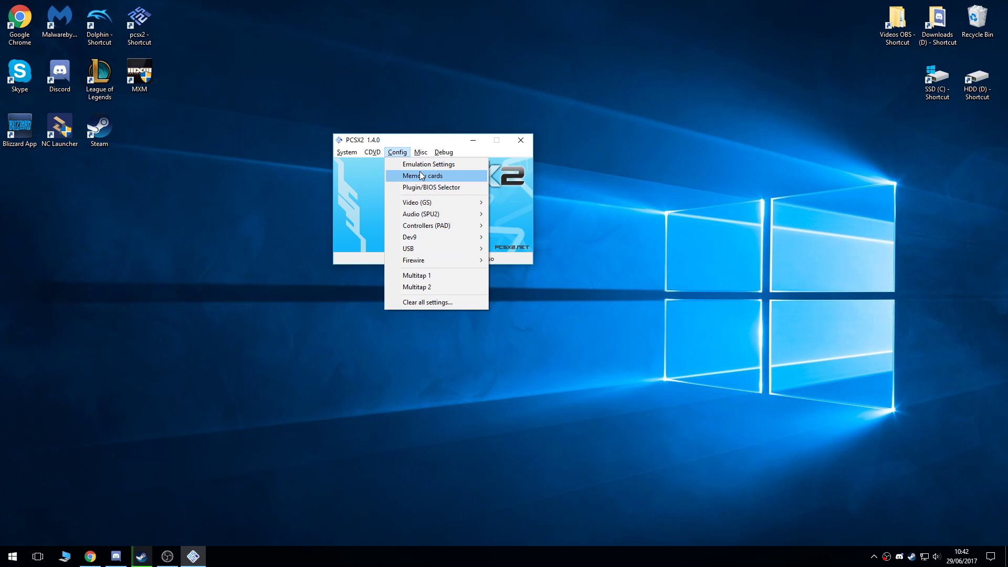
Check GSdx video settings, keeping the Direct3D11 hardware renderer and Aggressive CRC hack level.
click(430, 187)
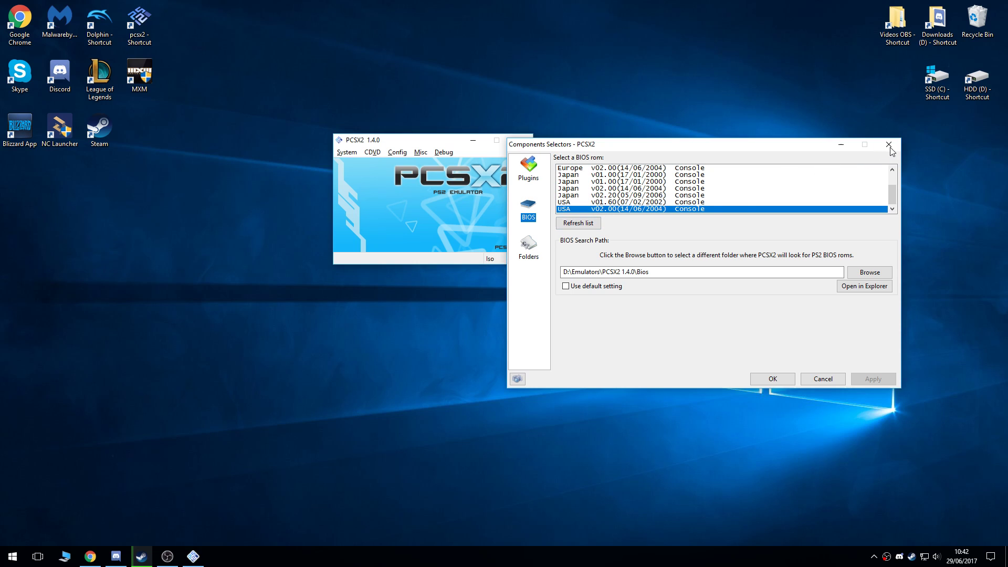
click(397, 152)
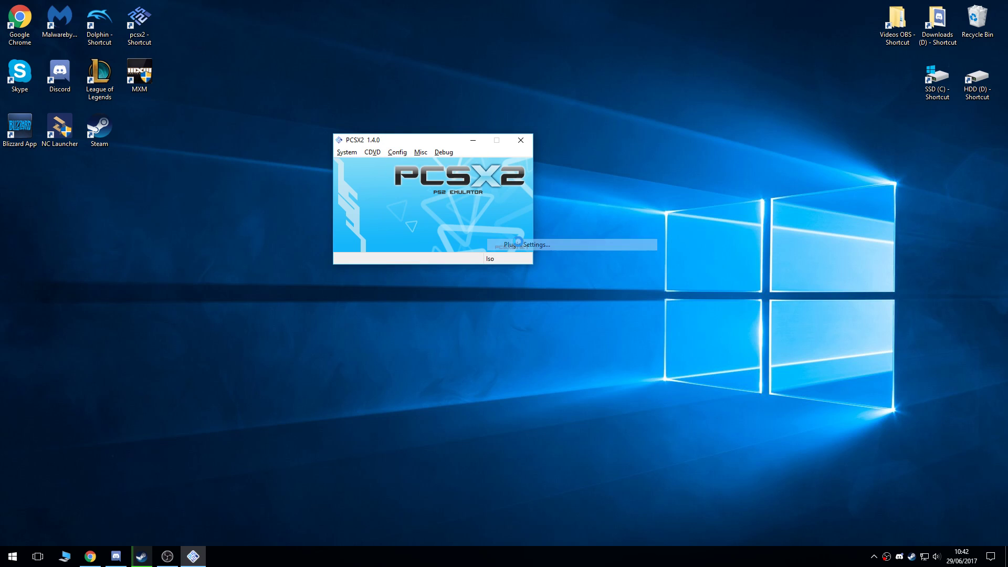
click(526, 244)
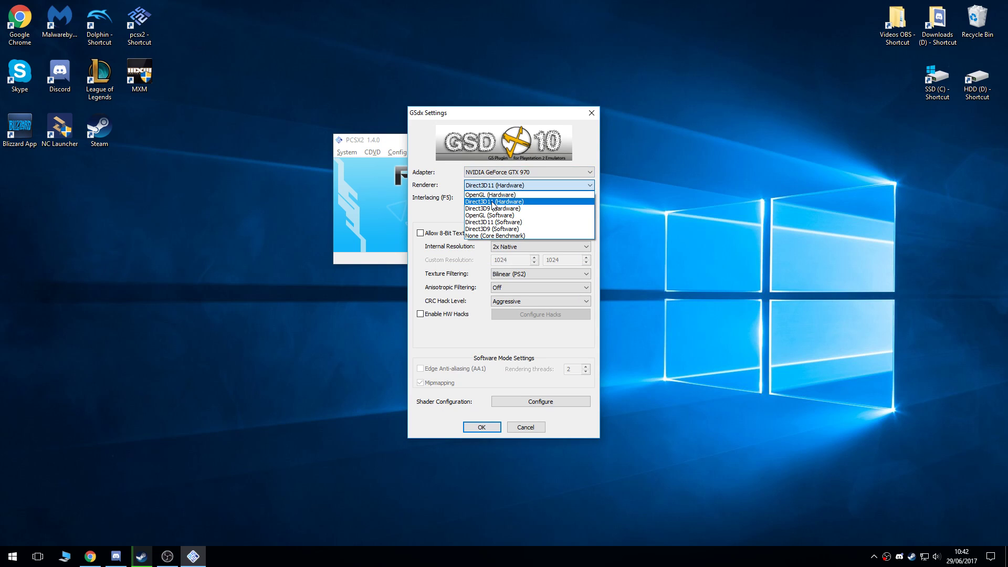
click(493, 202)
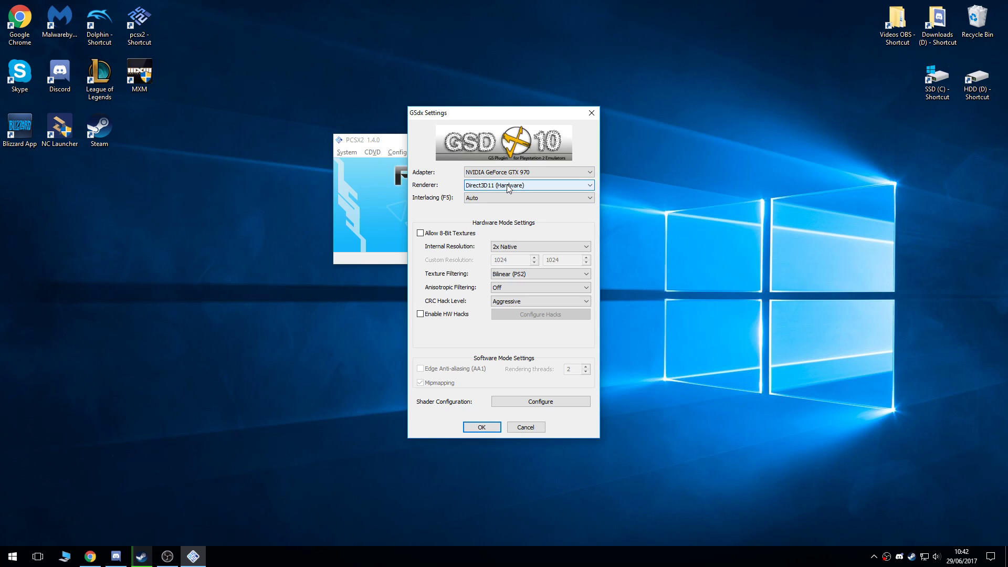
click(541, 246)
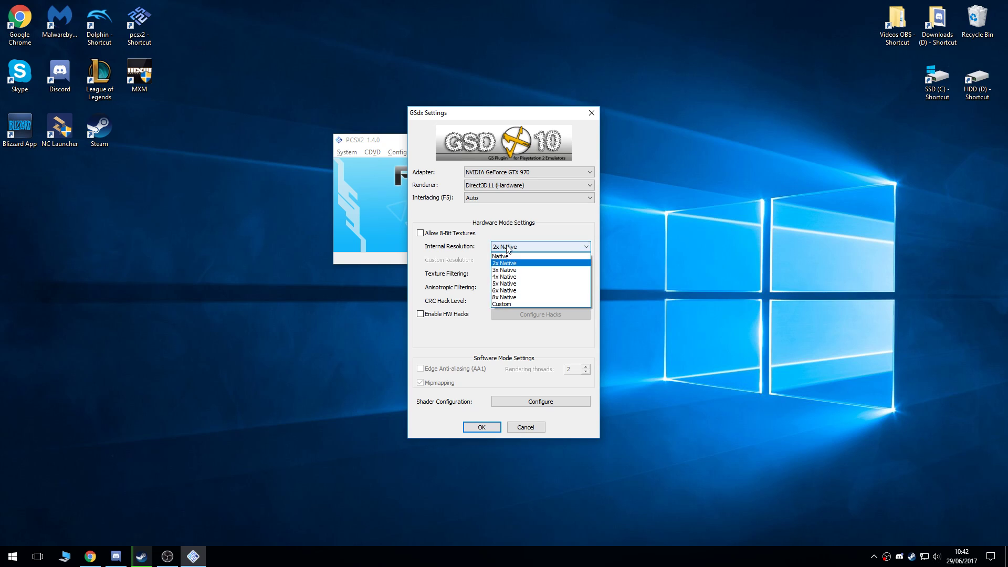
click(540, 301)
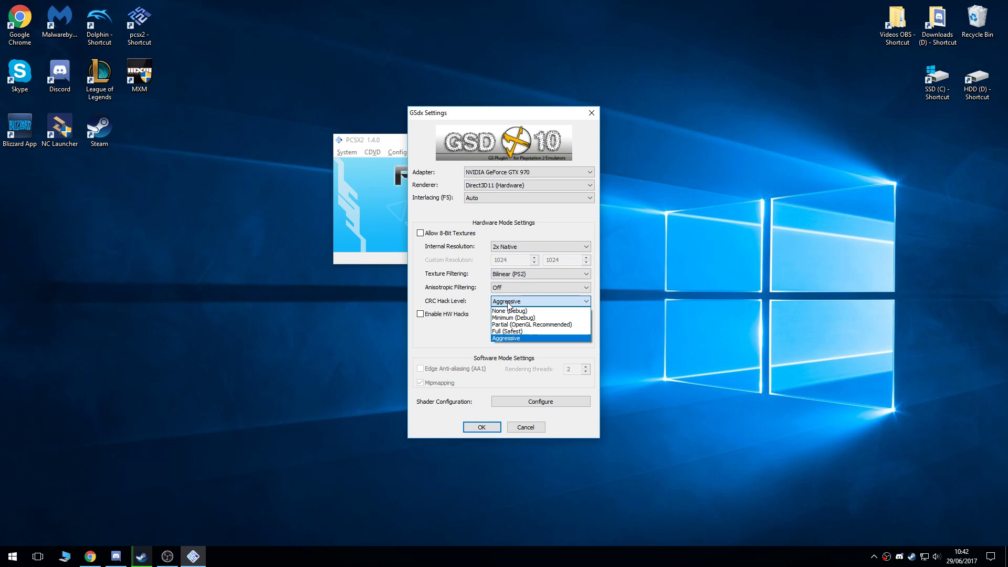
click(505, 339)
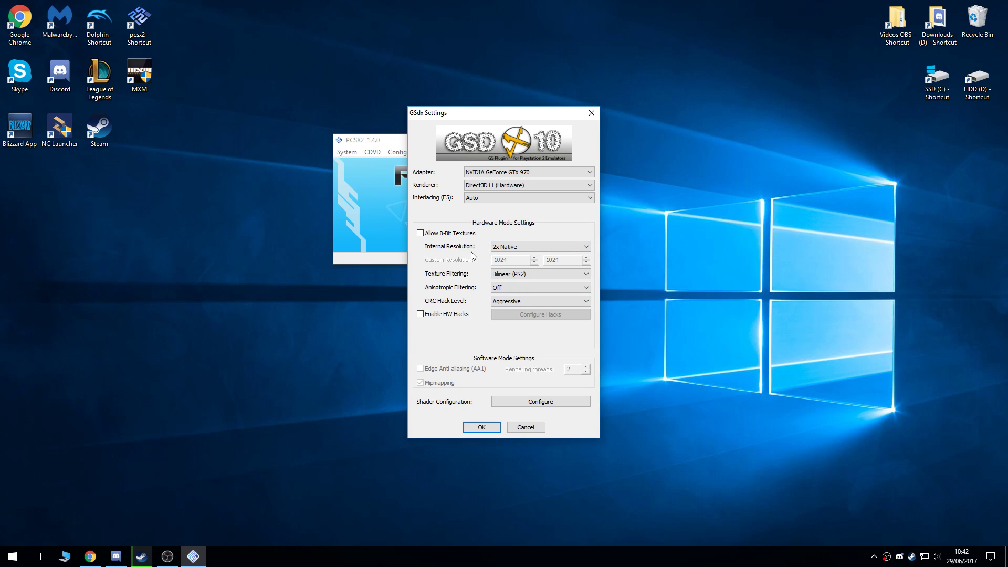
click(540, 245)
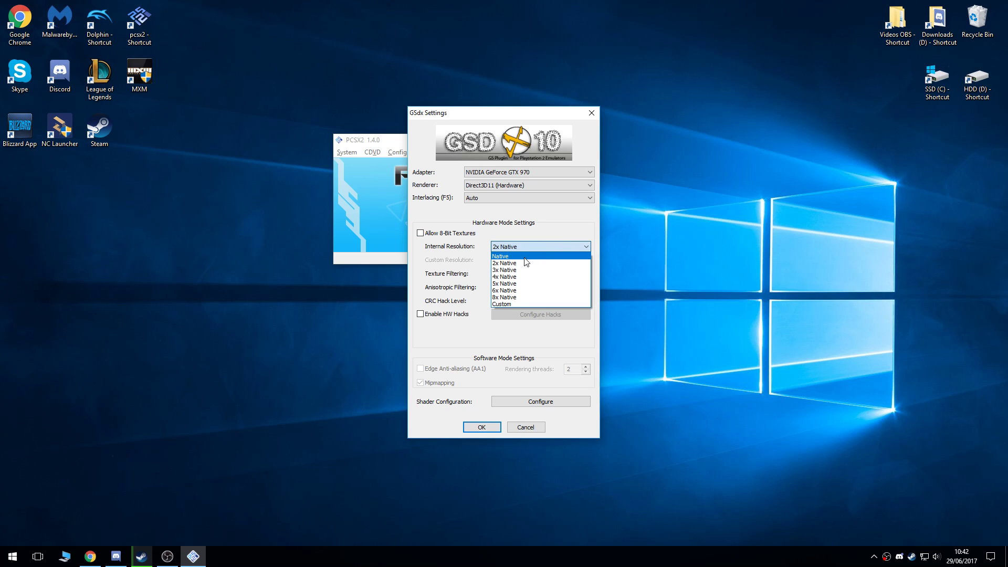
click(504, 263)
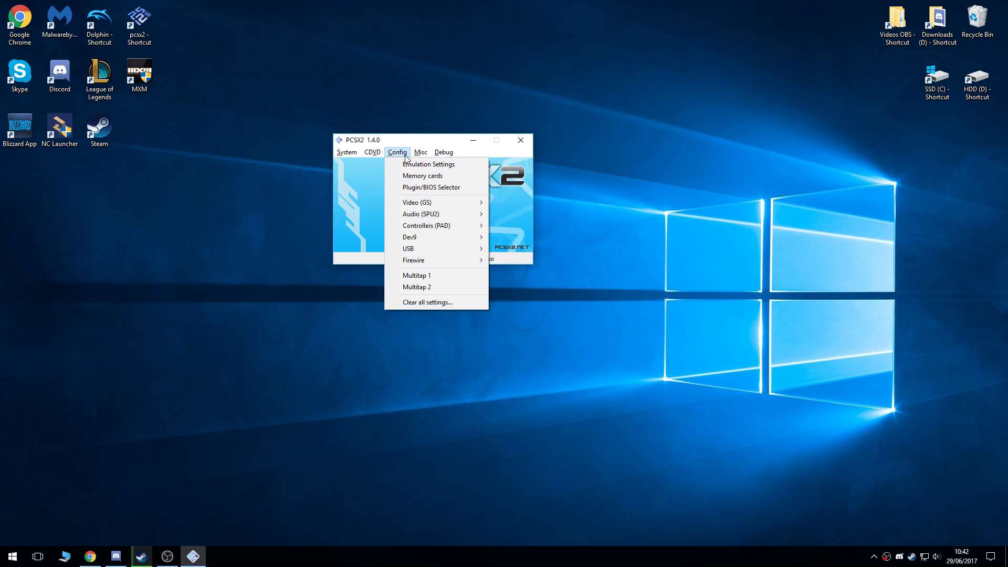
Bring up the Plugin/BIOS selector on its Plugins page and centre the window.
click(420, 151)
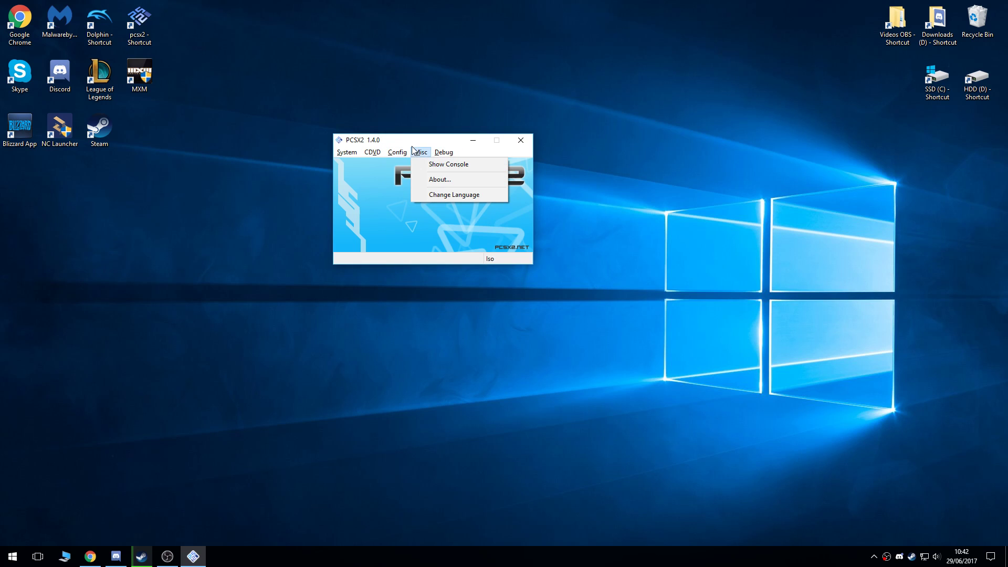
click(397, 151)
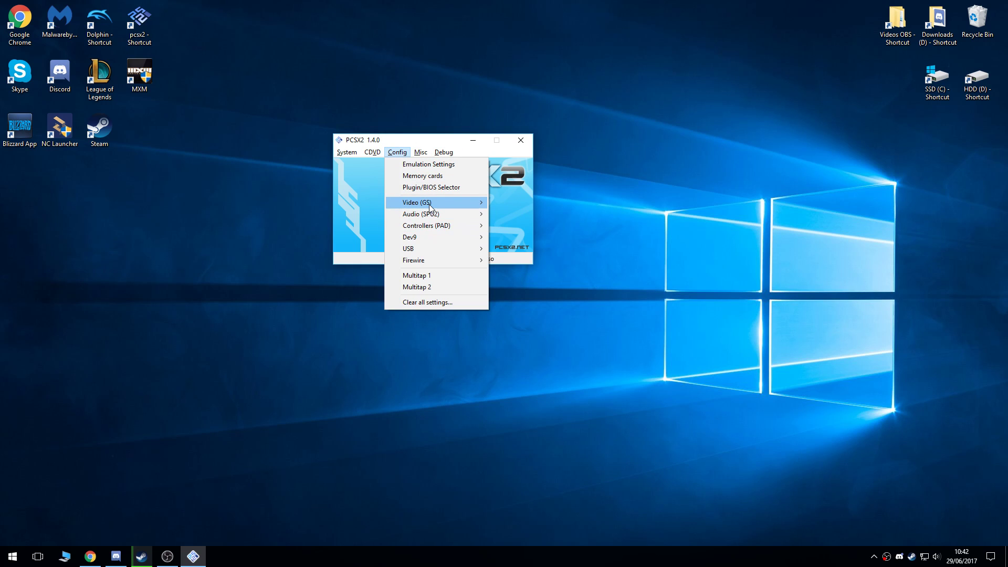
mouse_move(426, 273)
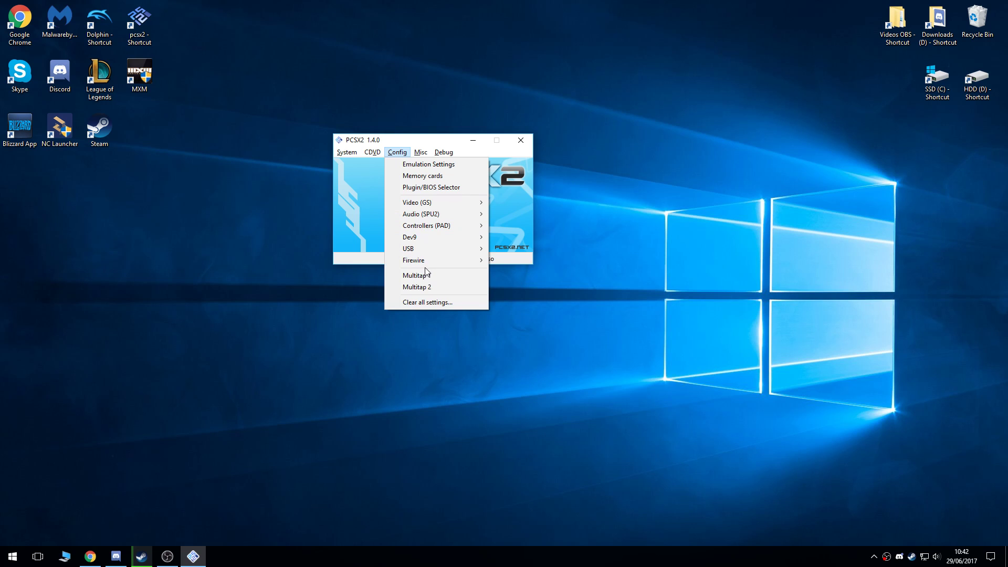
click(430, 187)
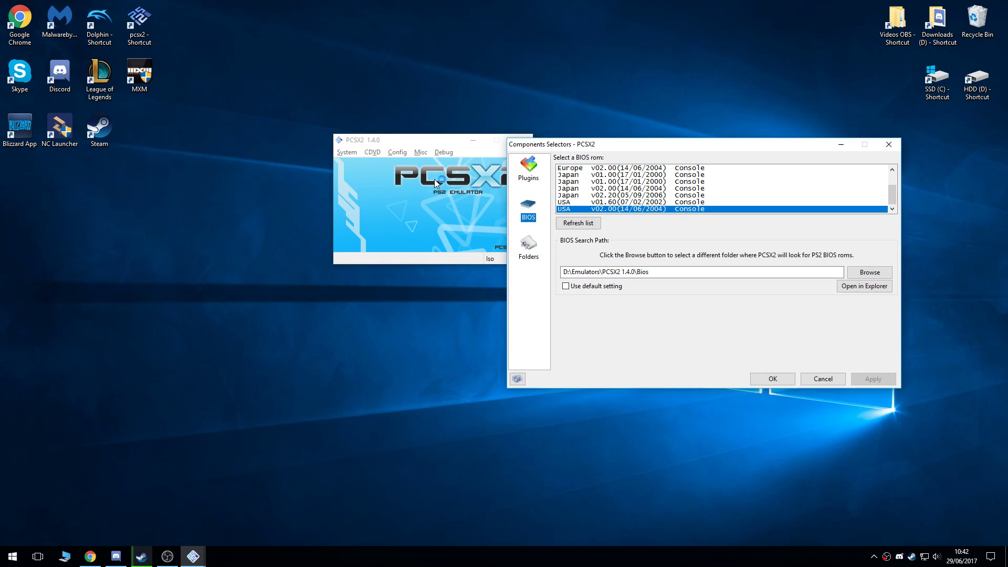
click(528, 168)
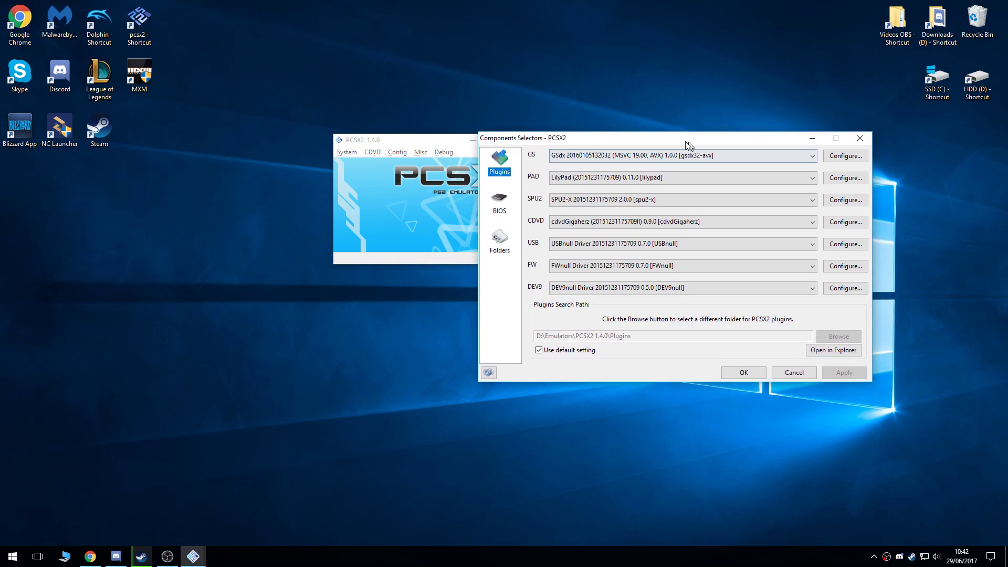
drag(688, 137, 514, 136)
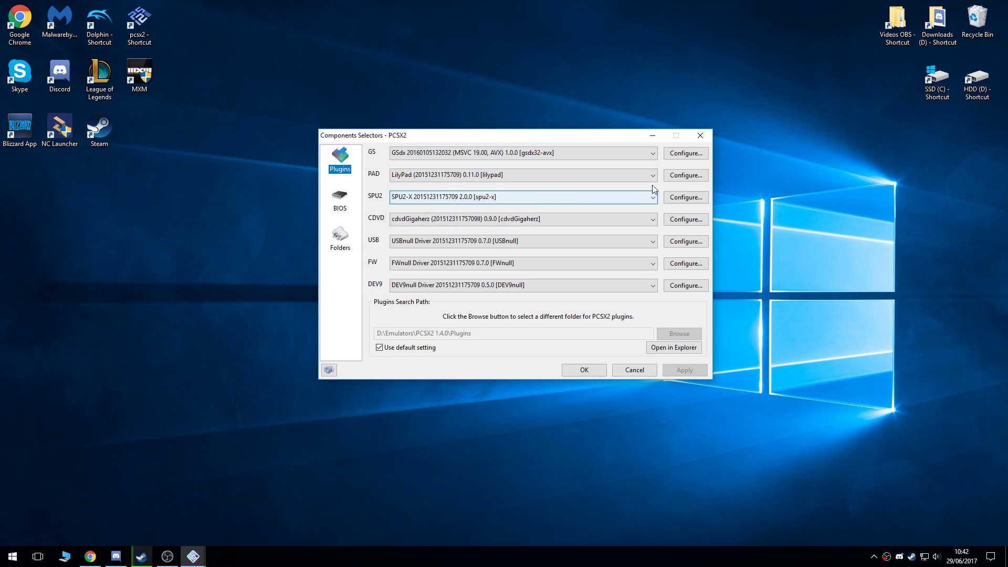
Review SPU2-X settings, keeping XAudio 2 output and Catmull-Rom interpolation, and confirm.
click(686, 153)
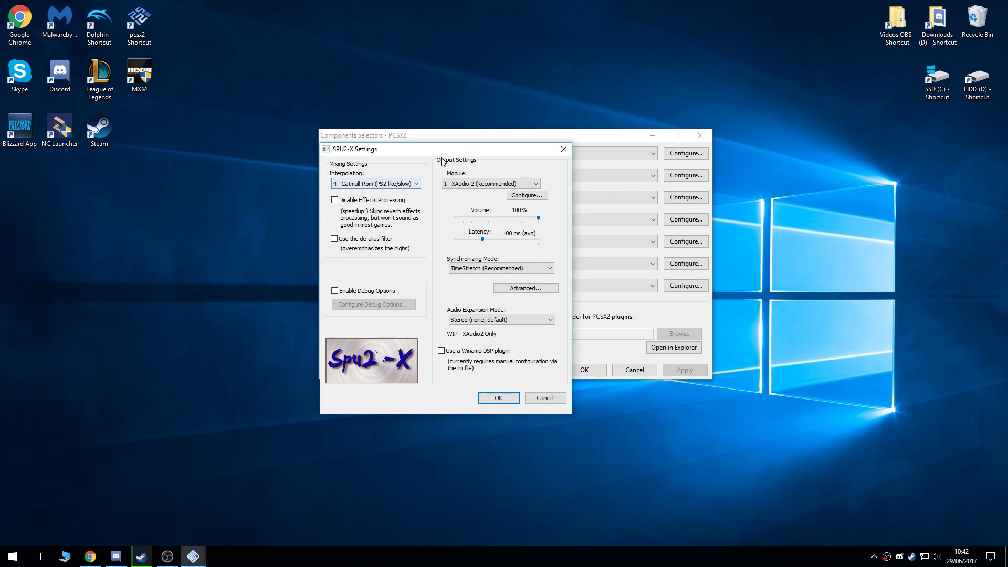
click(415, 183)
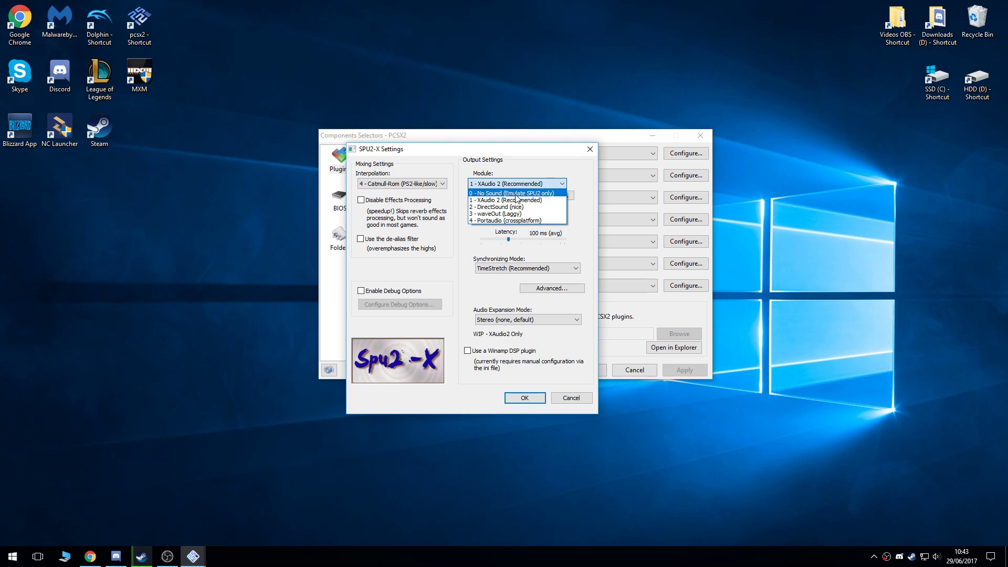
click(517, 200)
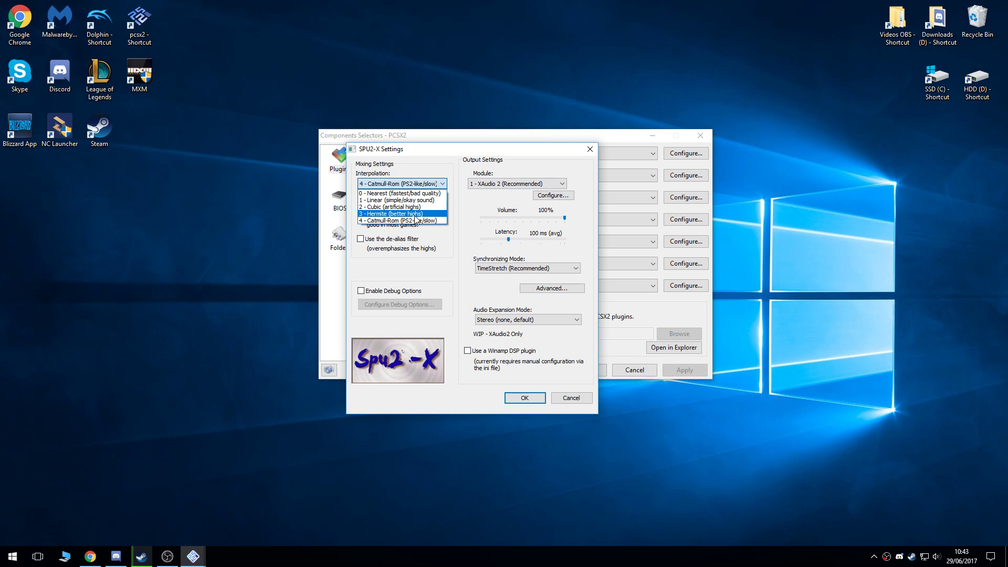
mouse_move(407, 194)
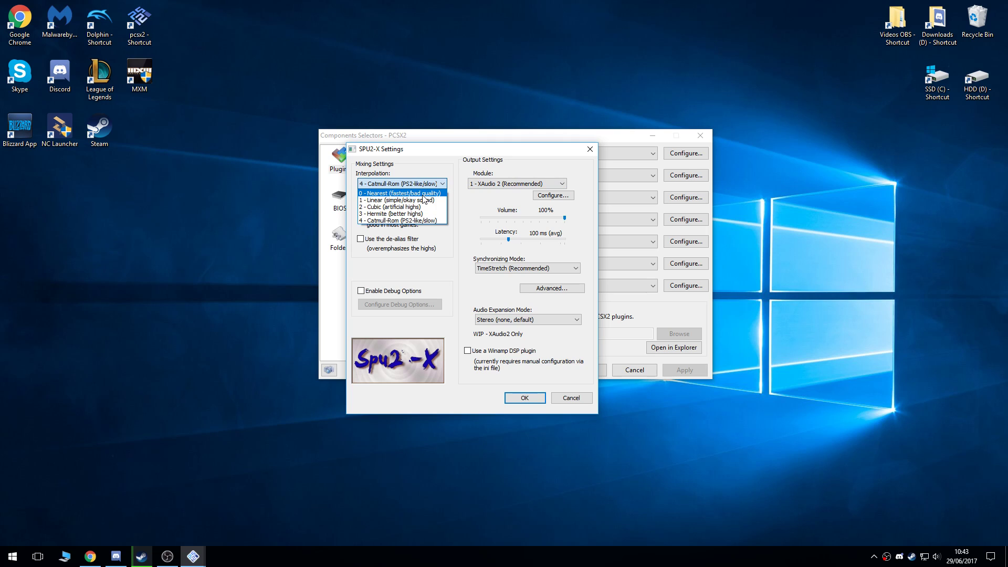
click(401, 221)
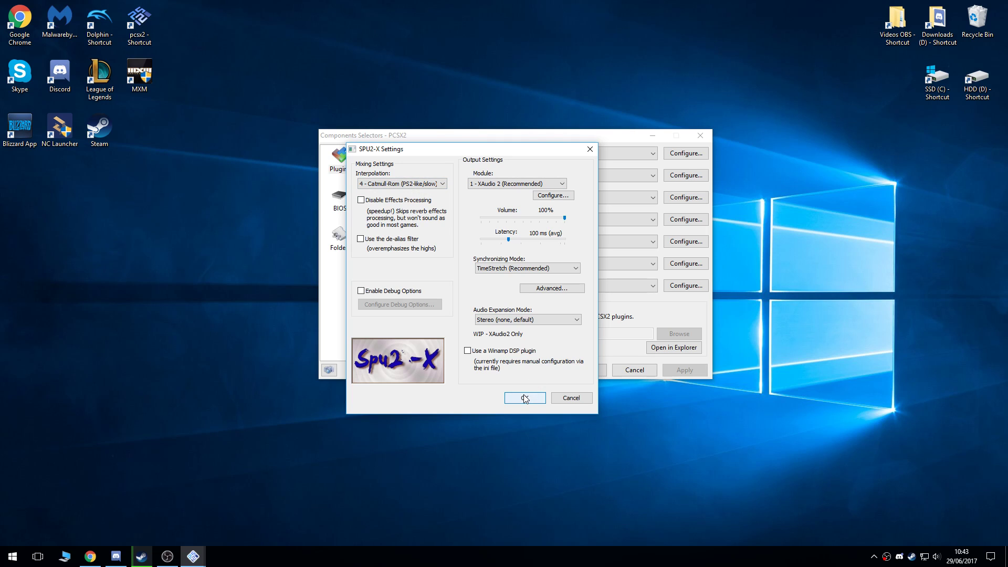
click(525, 398)
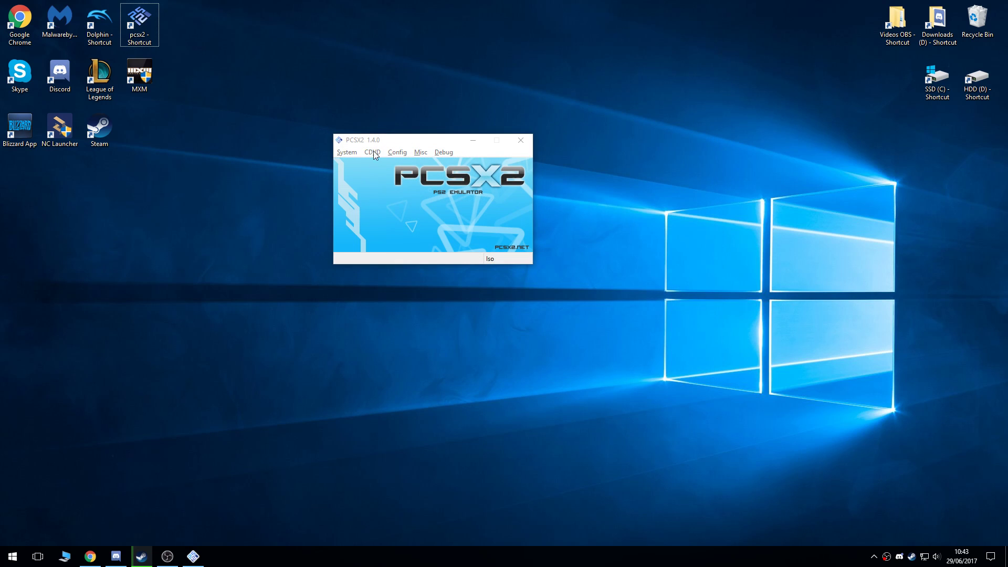
Boot Persona 3 FES via Boot CDVD (fast) and load save slot 2.
click(371, 153)
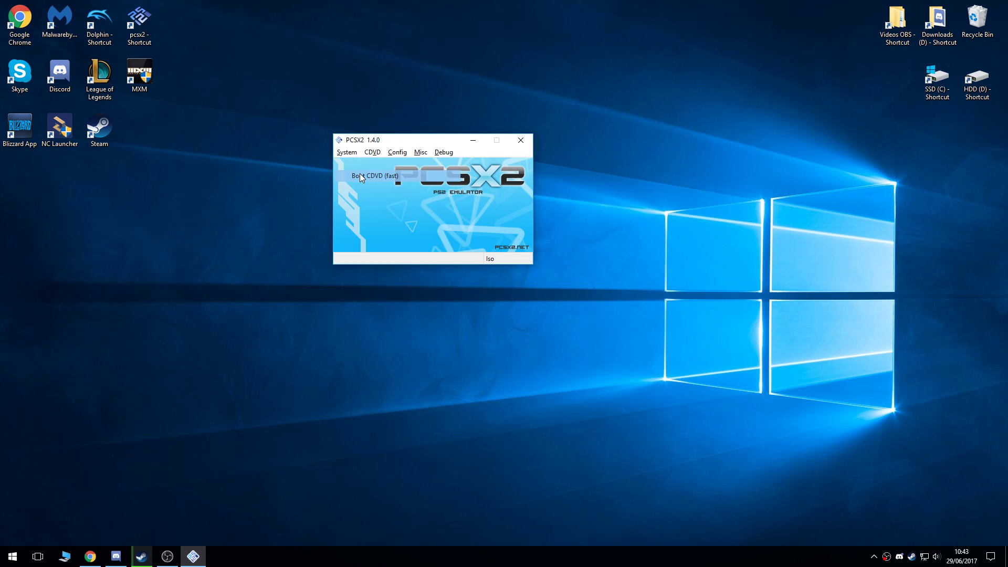
click(373, 176)
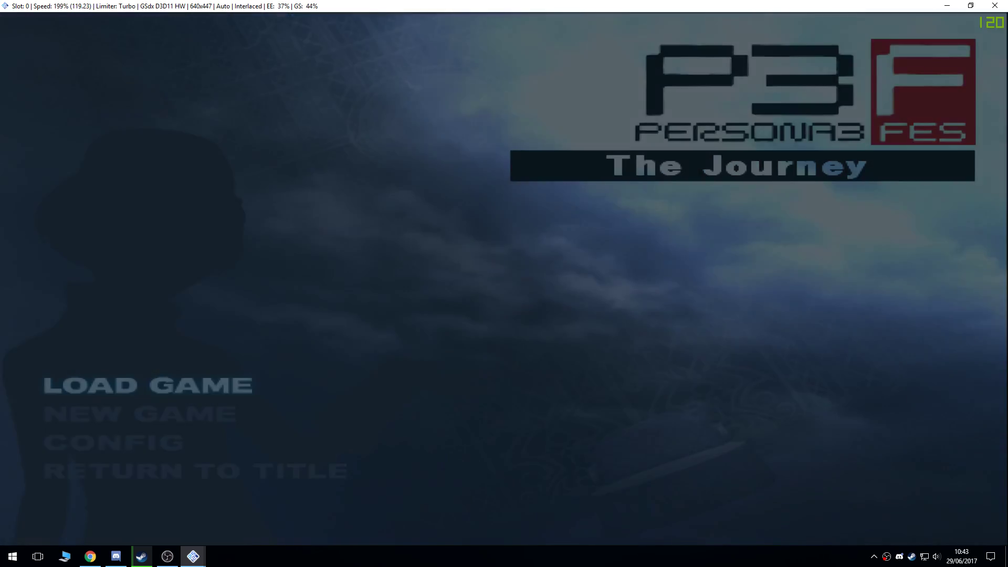
click(147, 386)
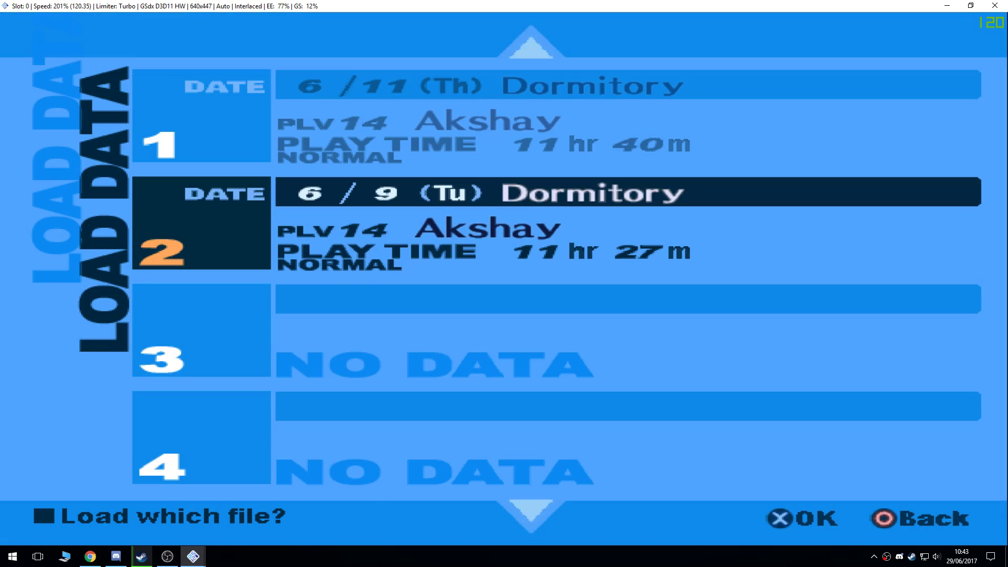
click(800, 519)
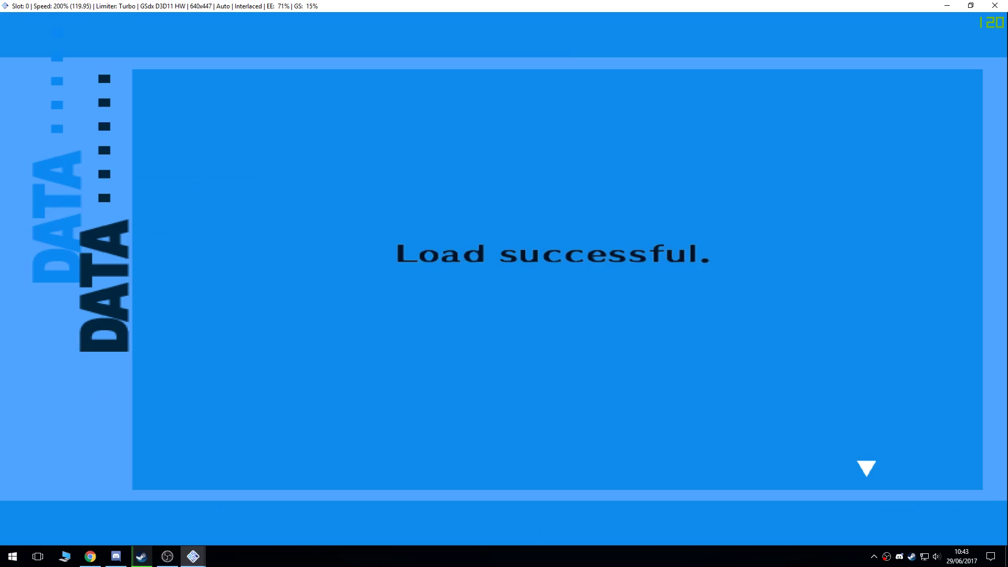